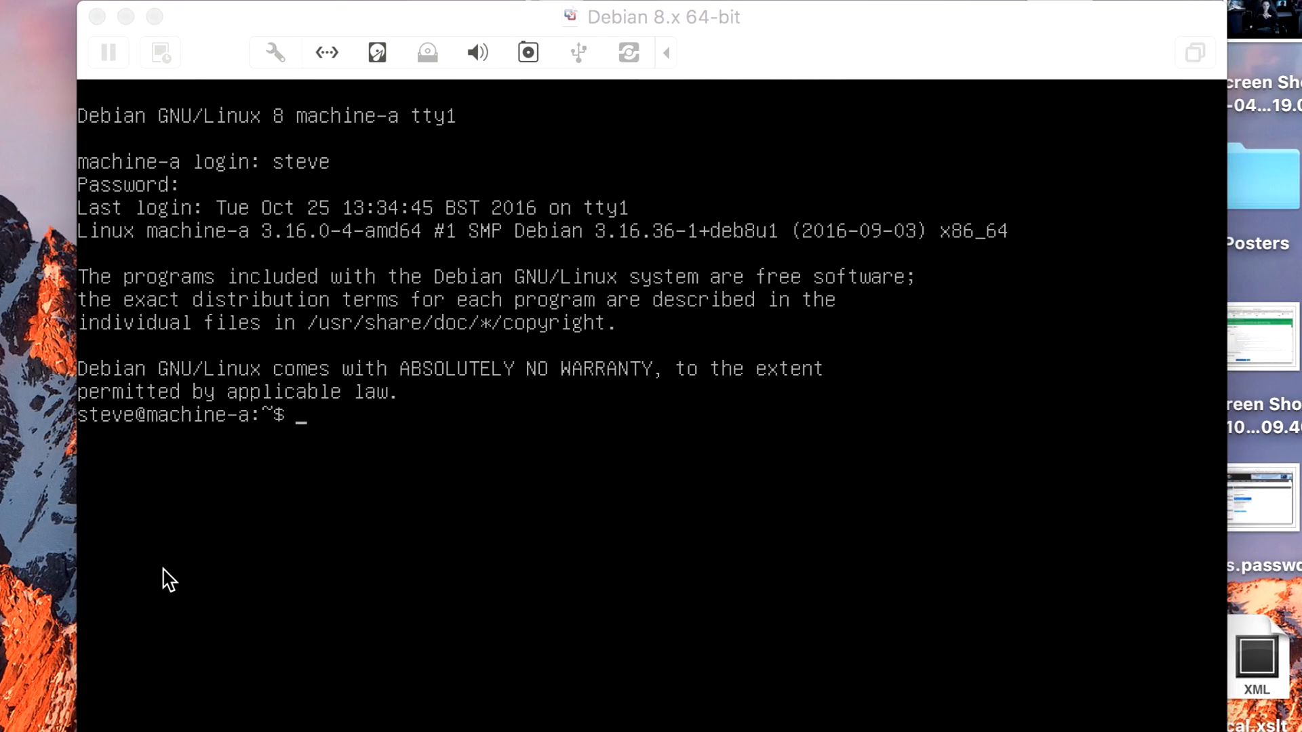
Attempt 'passwd root' as the ordinary user, get refused, then run './cowroot' for a root shell
text(passwd root)
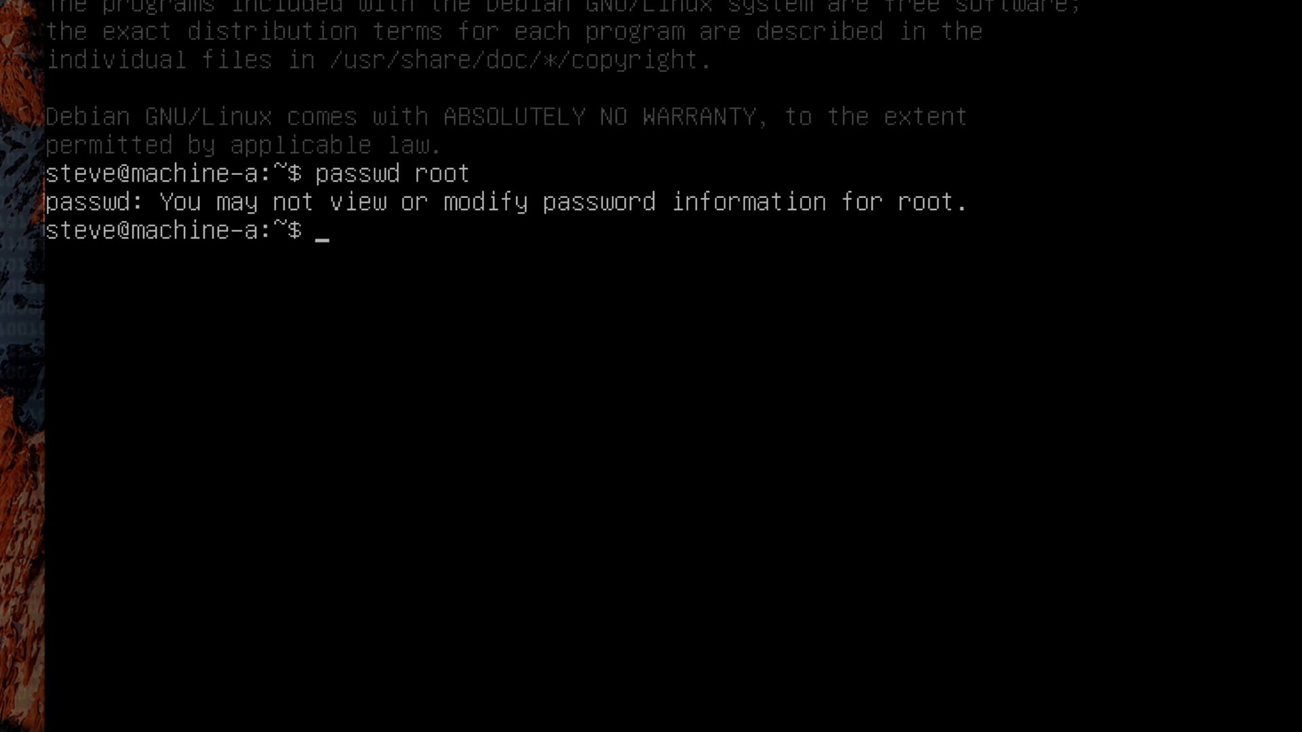
text(./cowroot)
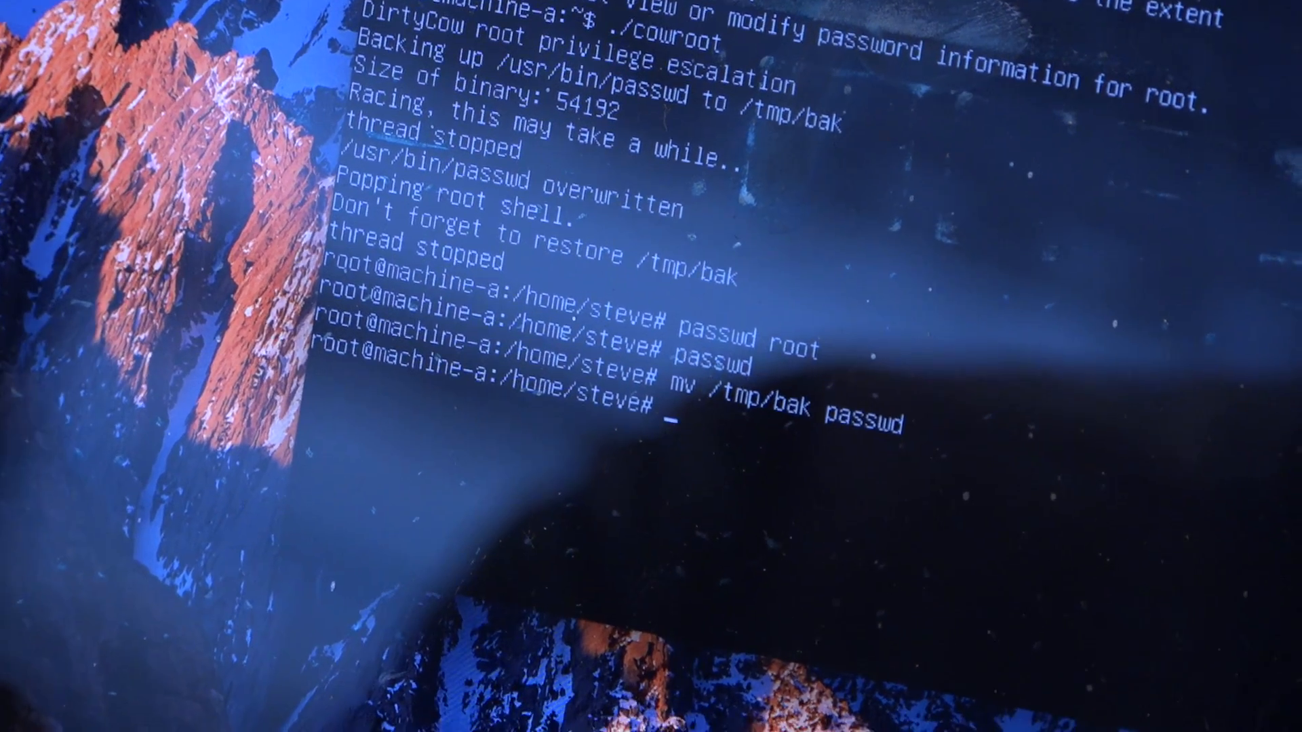
Run the restored './passwd' from the root shell and submit the new root password
text(./passwd)
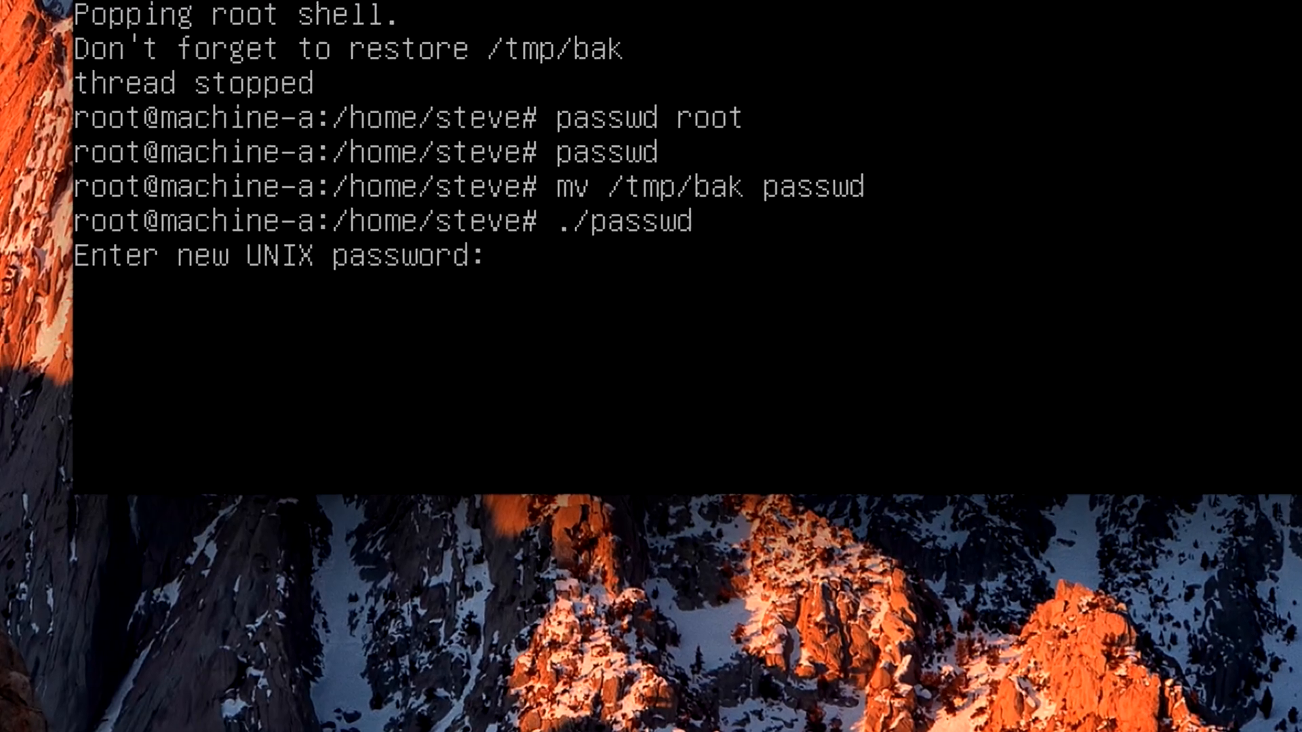
key(Return)
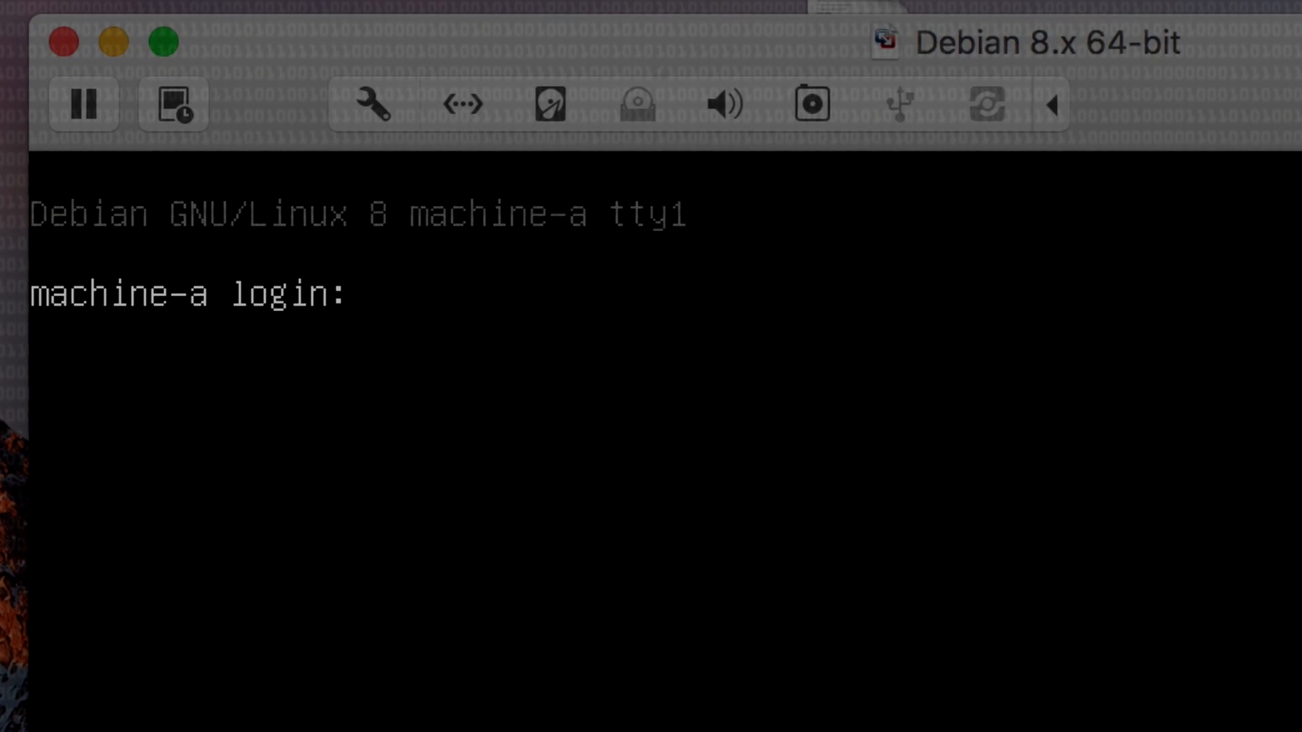
Enter 'root' at the machine-a login prompt to reach the Password prompt
text(root)
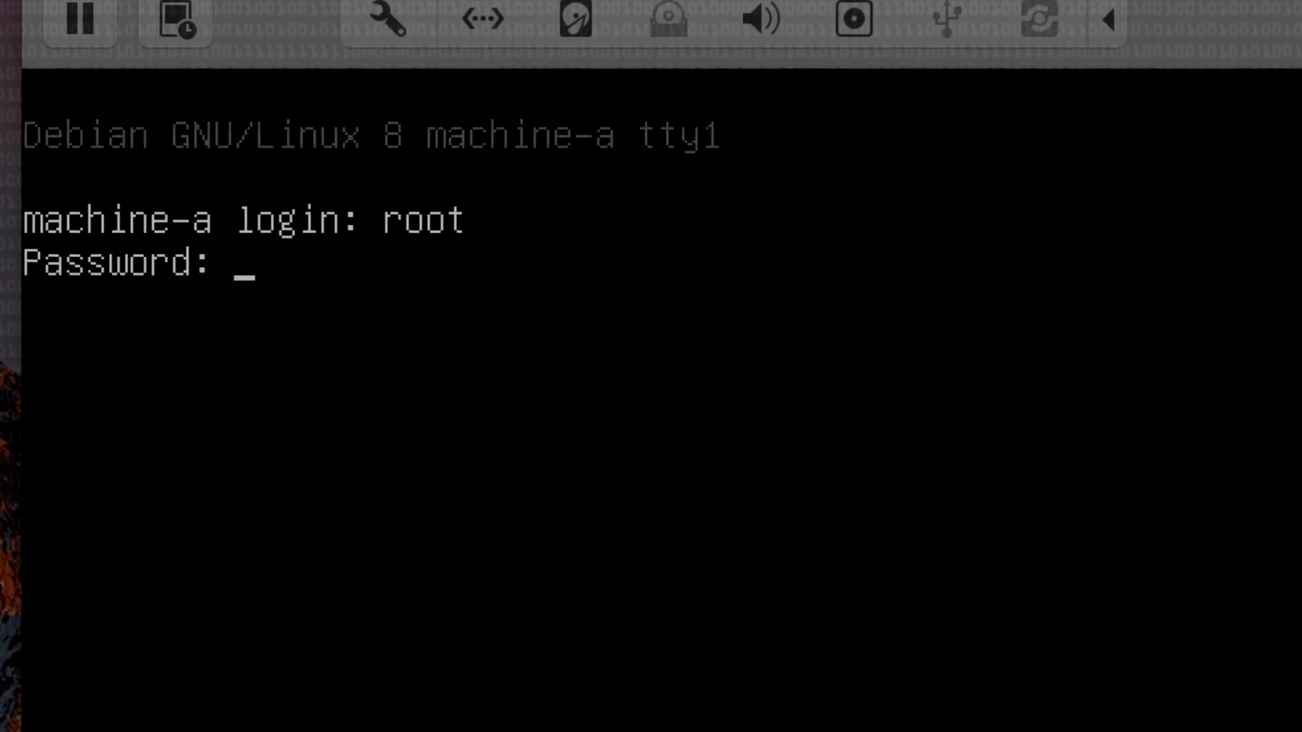